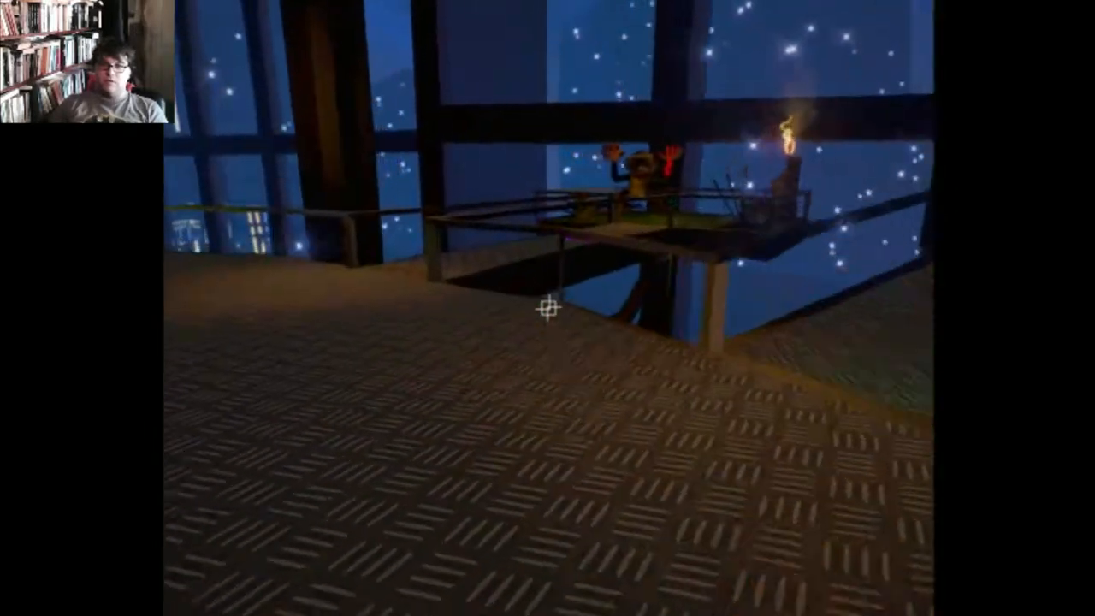
pyautogui.moveTo(547, 308)
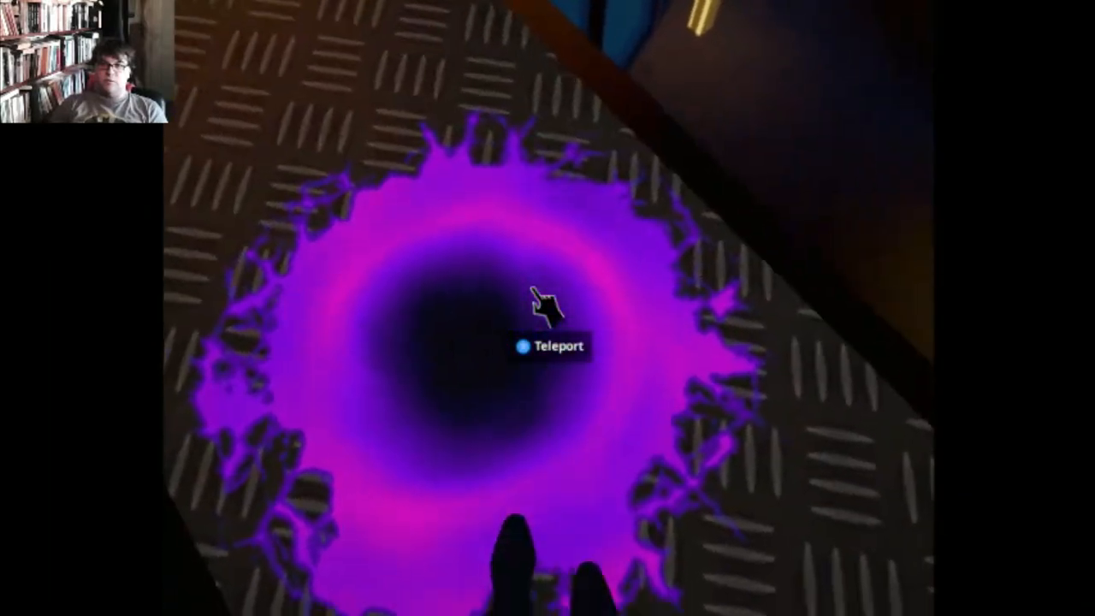
pyautogui.click(547, 308)
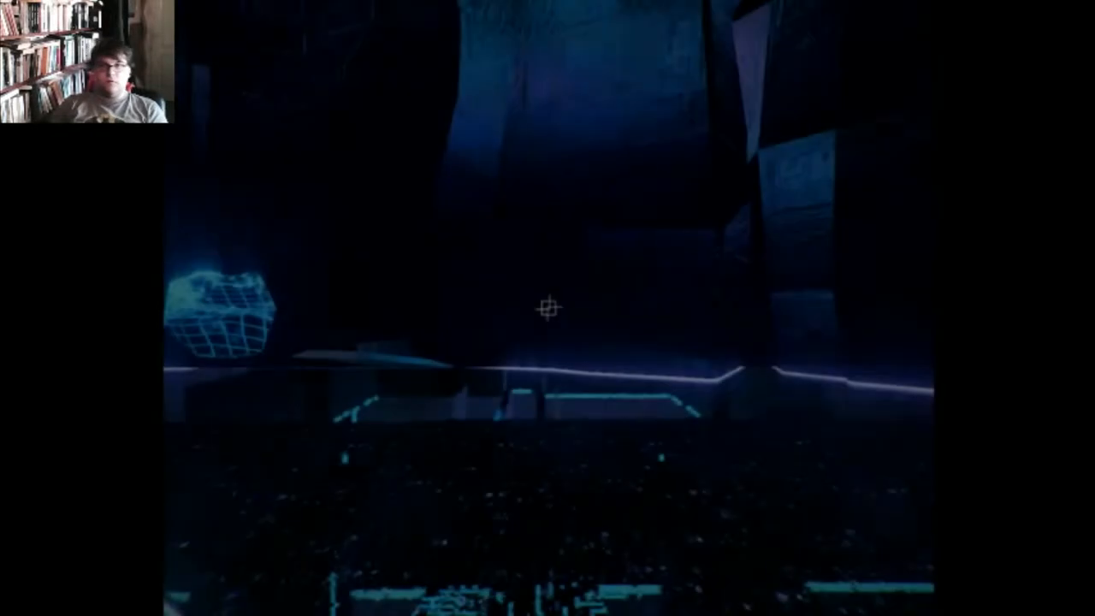
pyautogui.moveTo(547, 308)
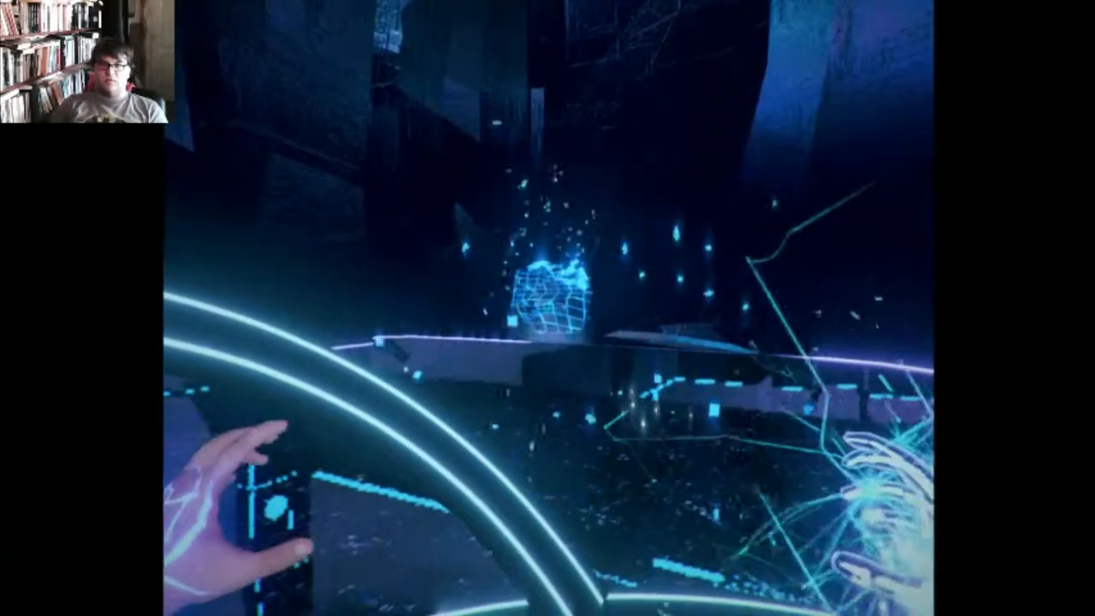
pyautogui.moveTo(548, 308)
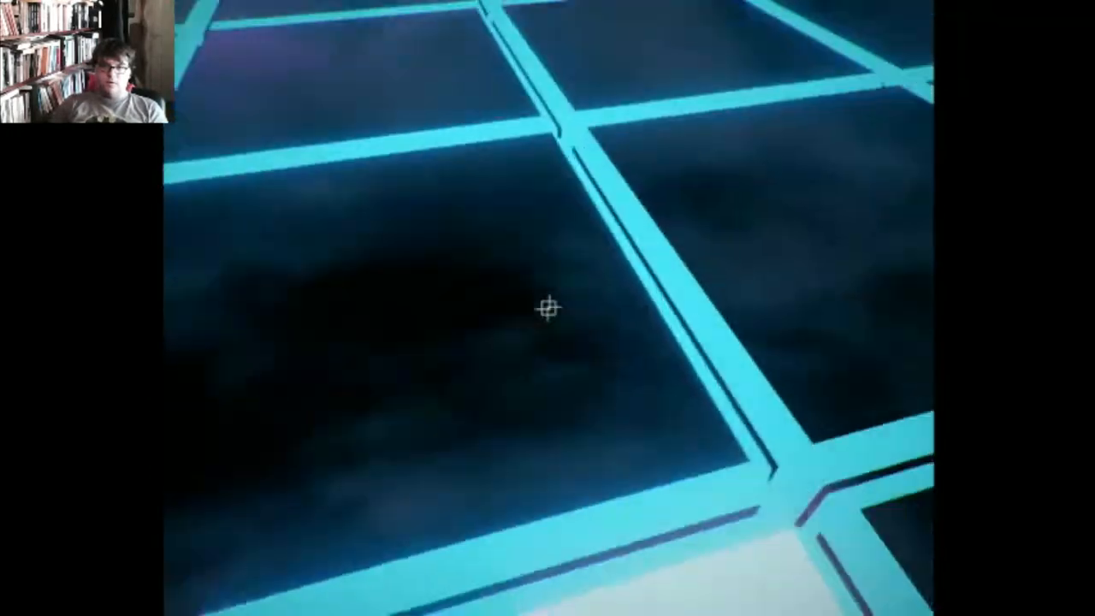
pyautogui.moveTo(547, 308)
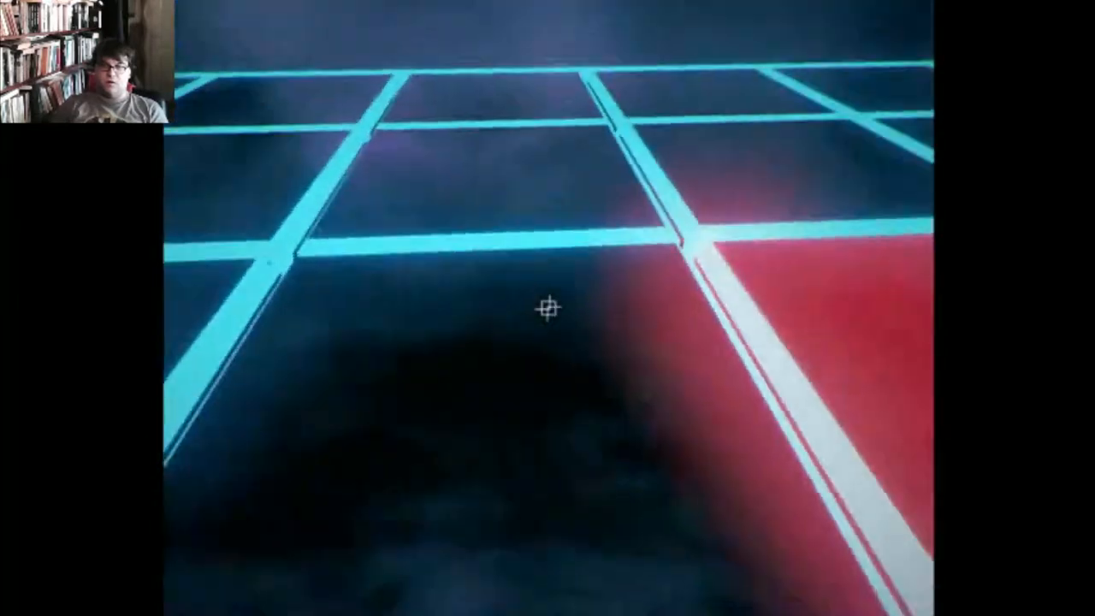
pyautogui.moveTo(547, 308)
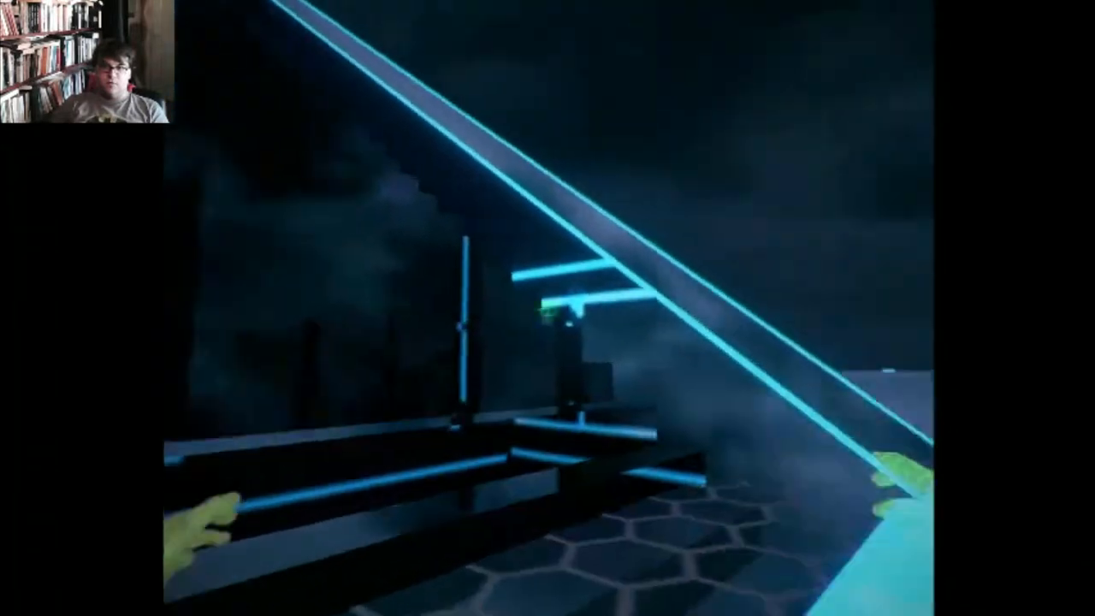
pyautogui.moveTo(548, 308)
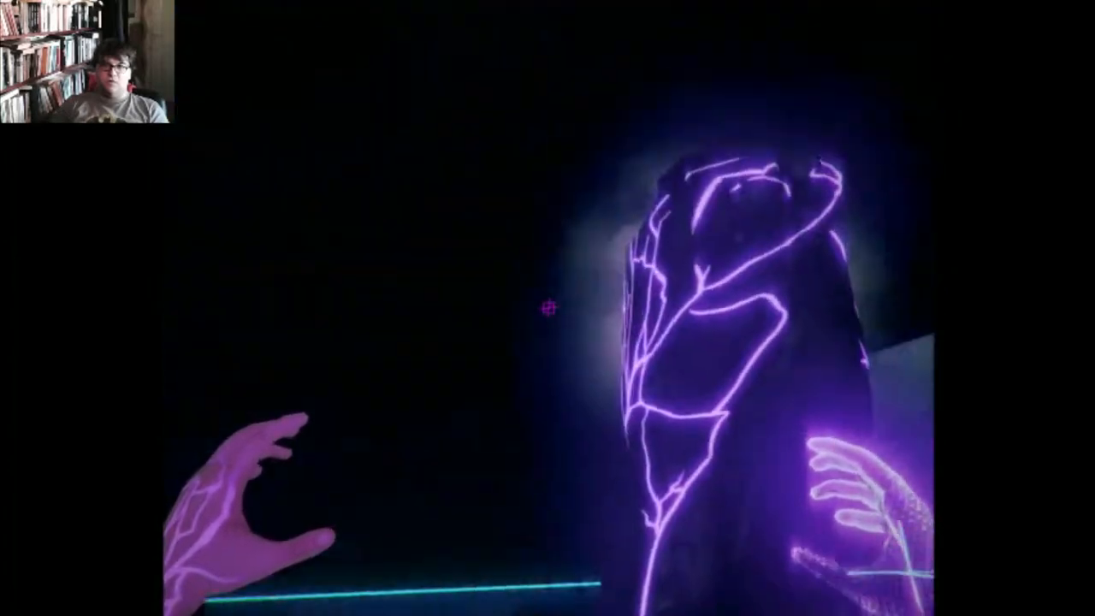
pyautogui.moveTo(548, 308)
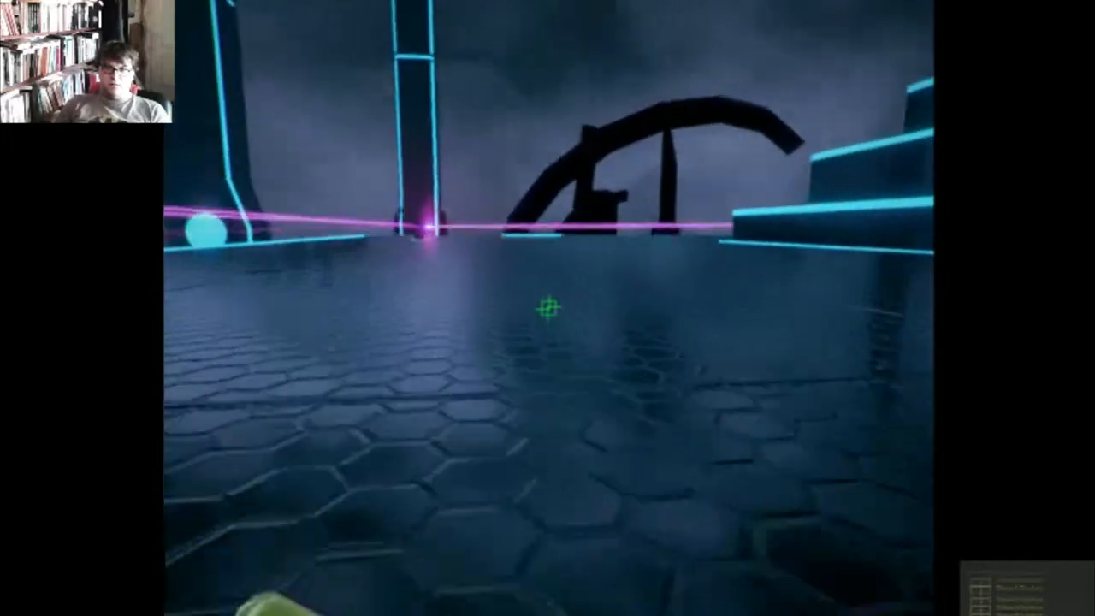
pyautogui.moveTo(548, 308)
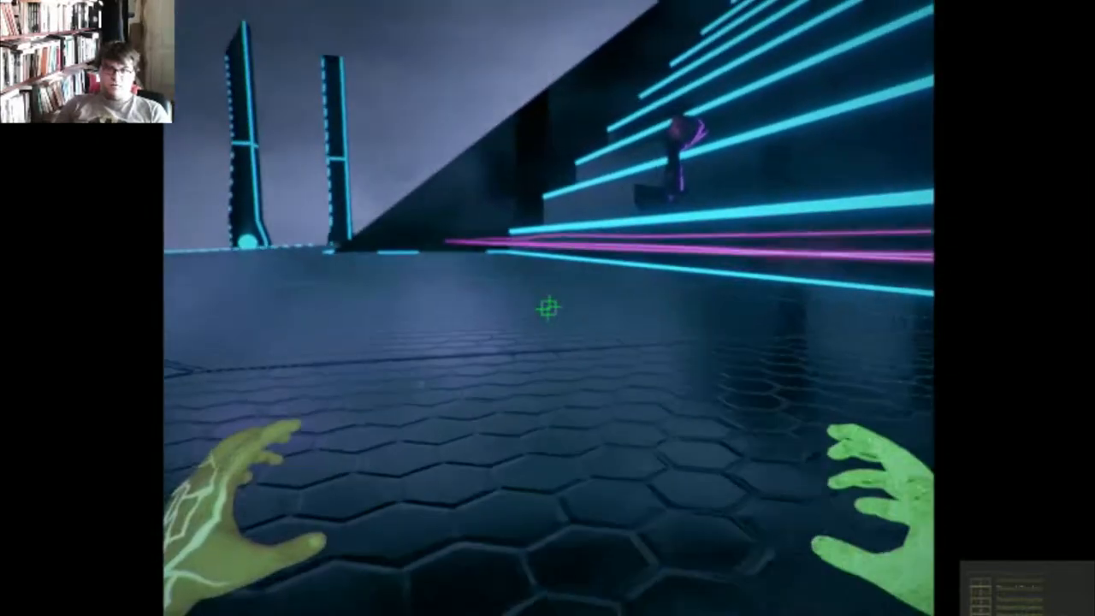
pyautogui.moveTo(548, 308)
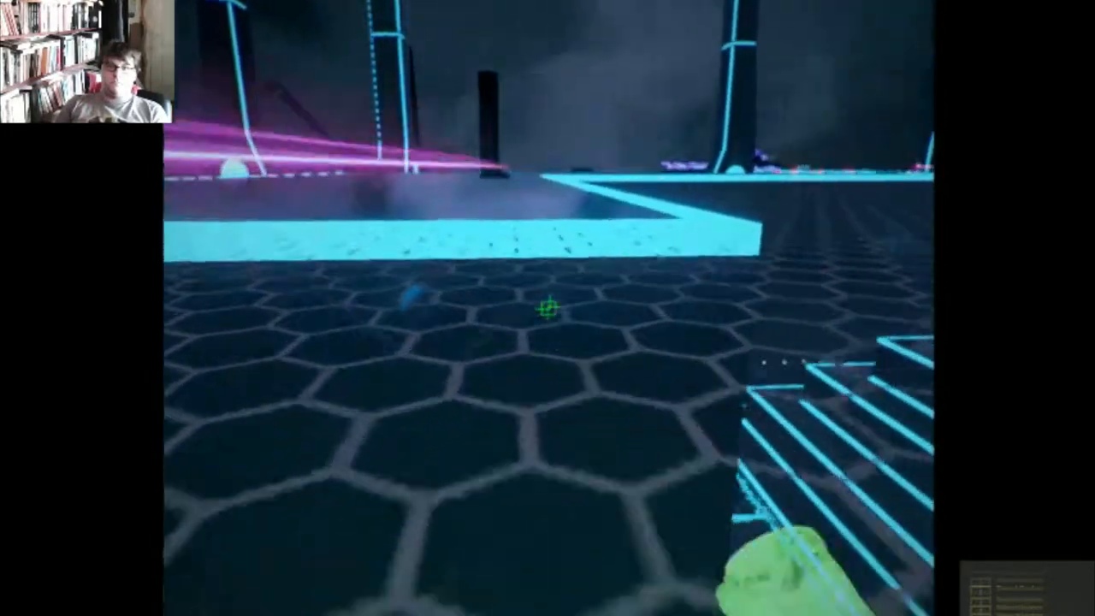
pyautogui.moveTo(547, 308)
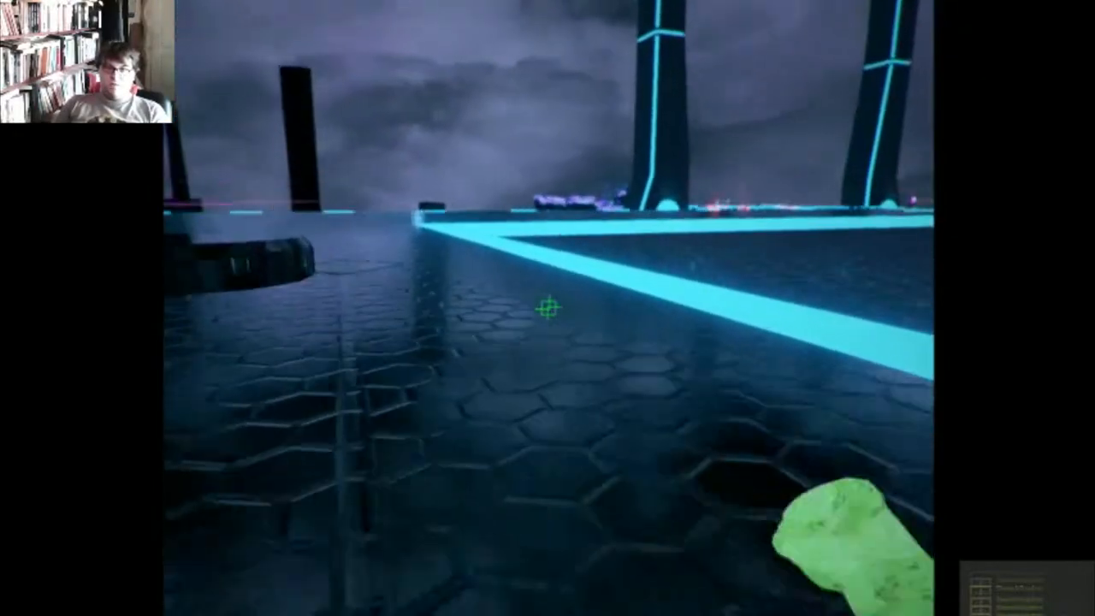
pyautogui.moveTo(547, 317)
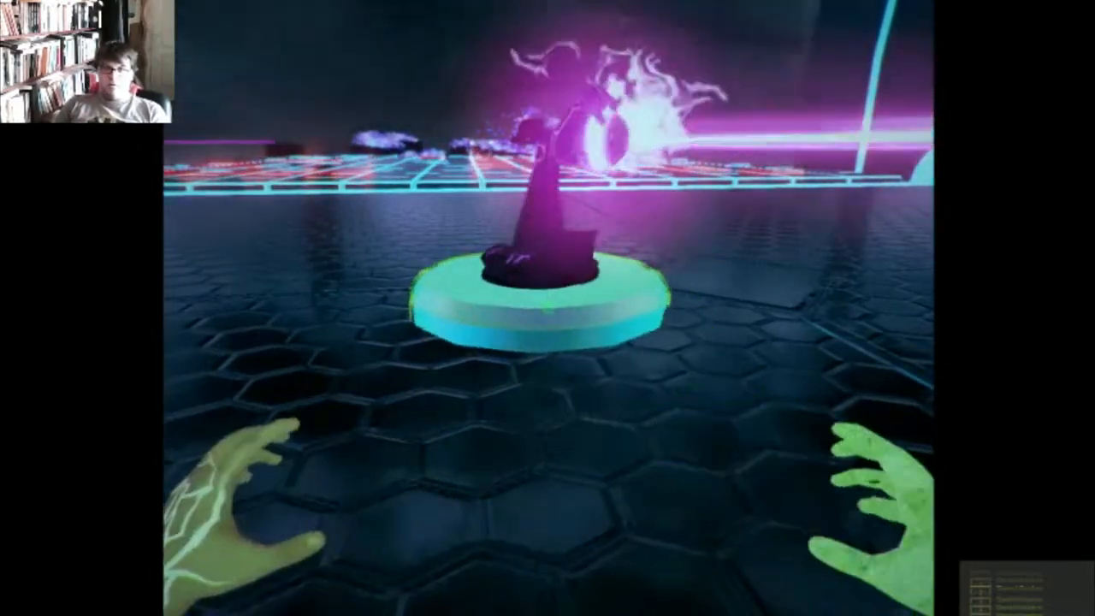
pyautogui.moveTo(548, 308)
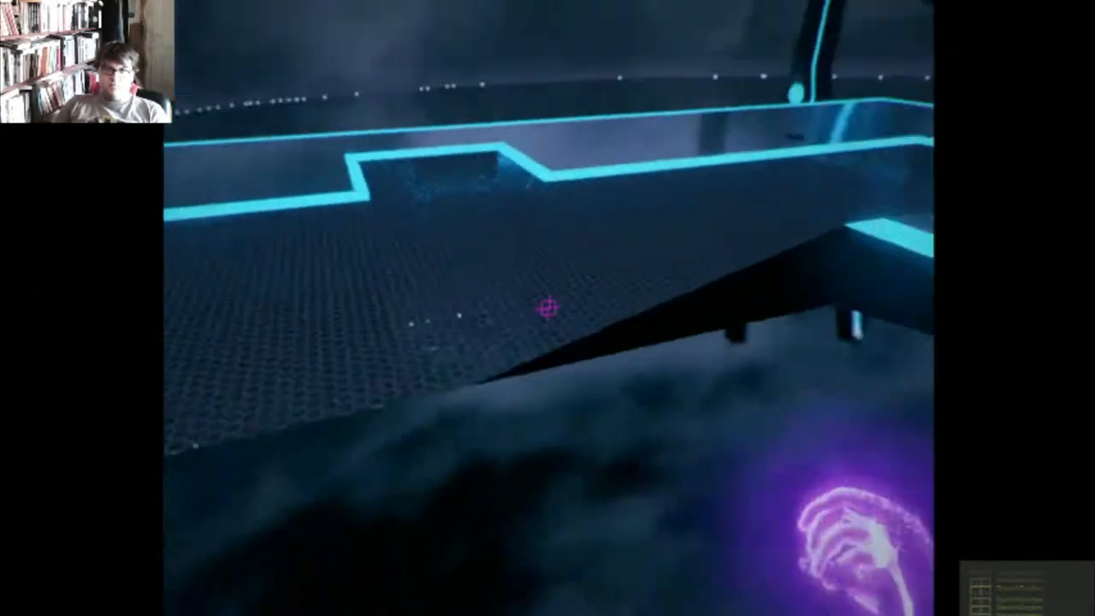
pyautogui.moveTo(547, 308)
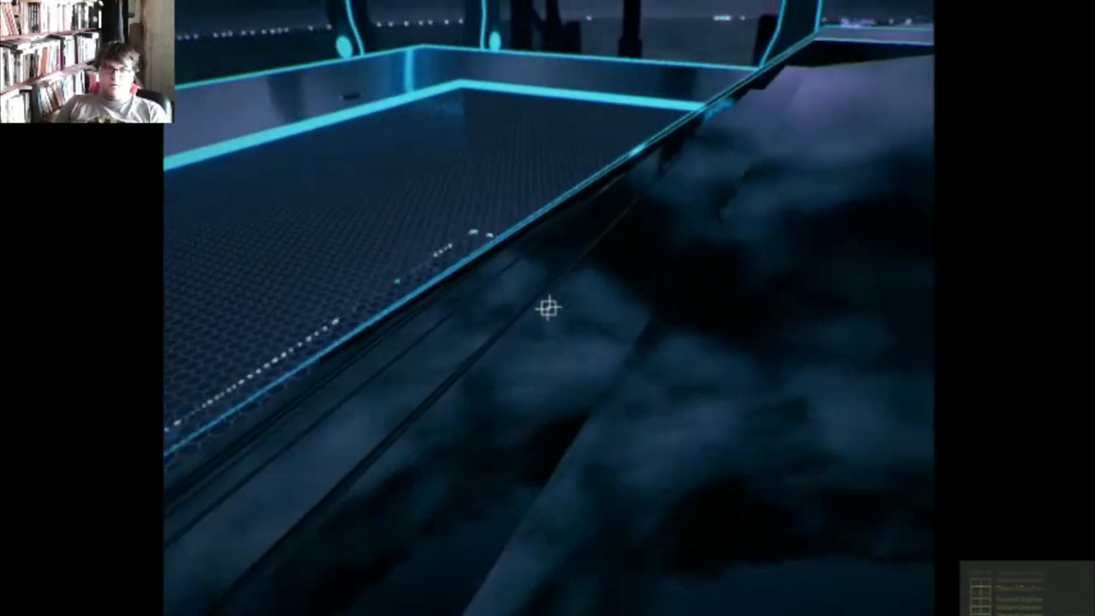
pyautogui.moveTo(548, 308)
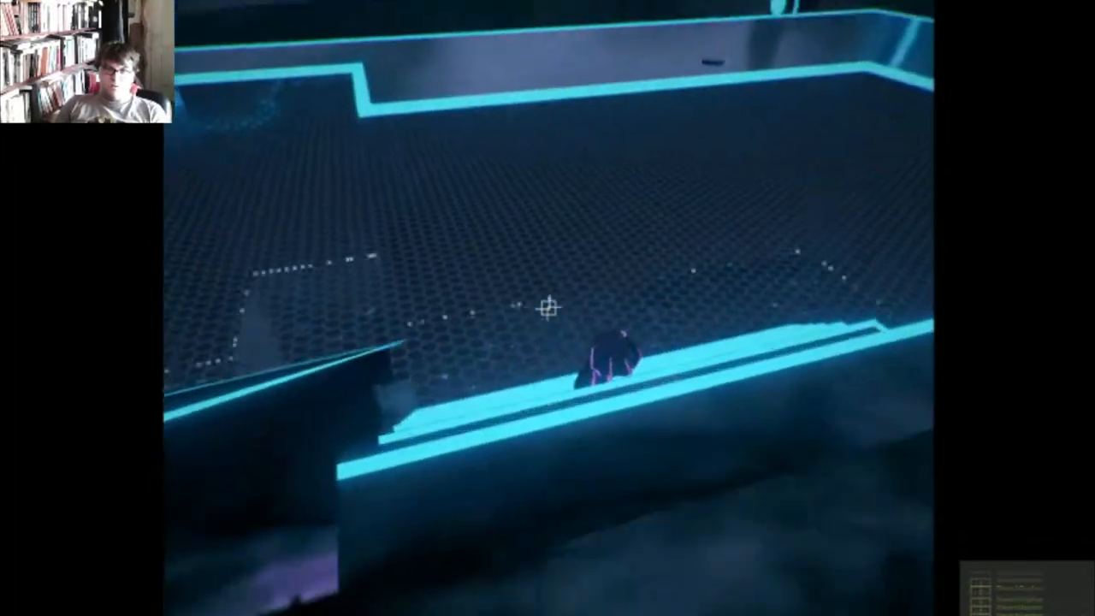
pyautogui.moveTo(548, 308)
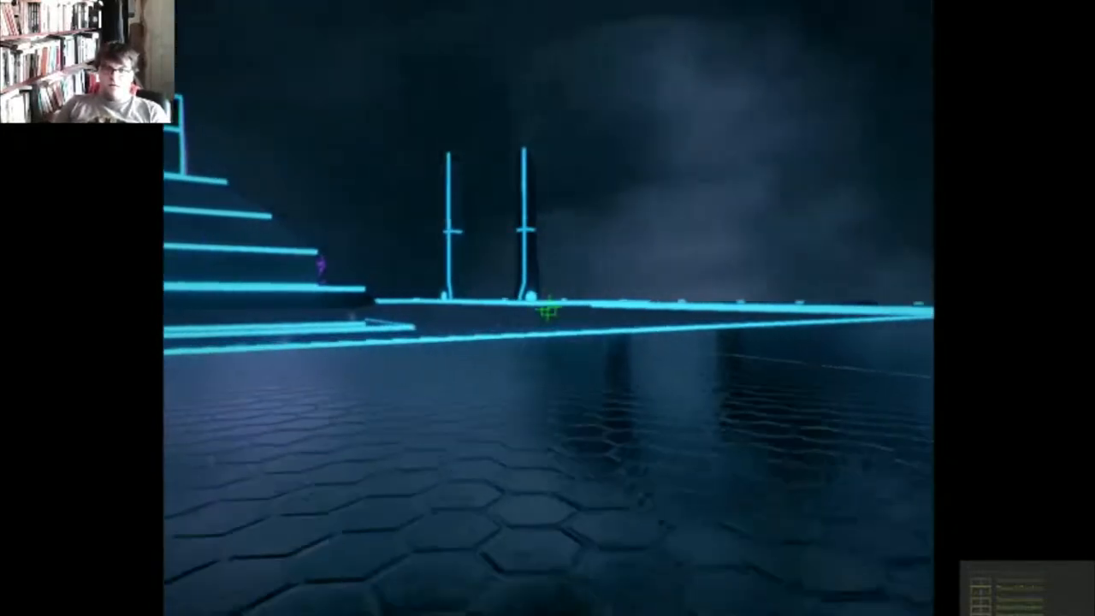
pyautogui.moveTo(548, 308)
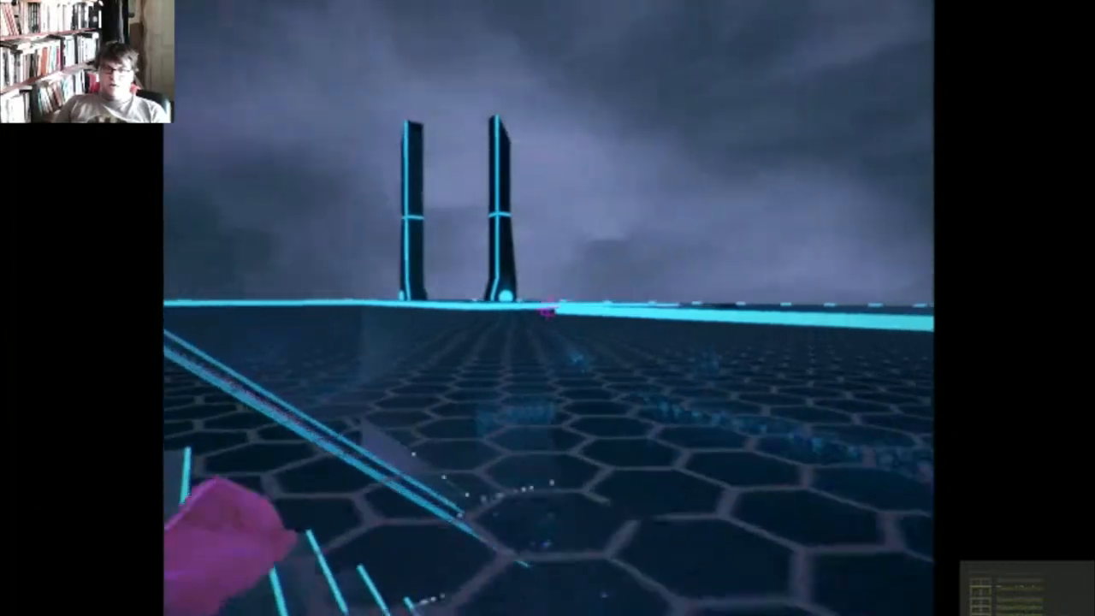
pyautogui.moveTo(548, 308)
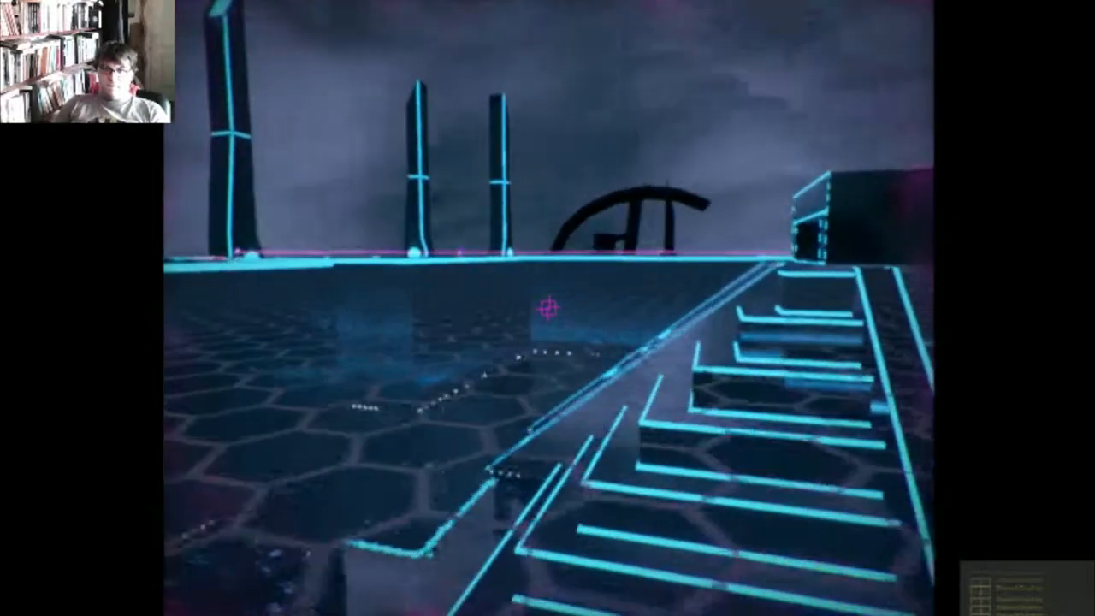
pyautogui.moveTo(548, 308)
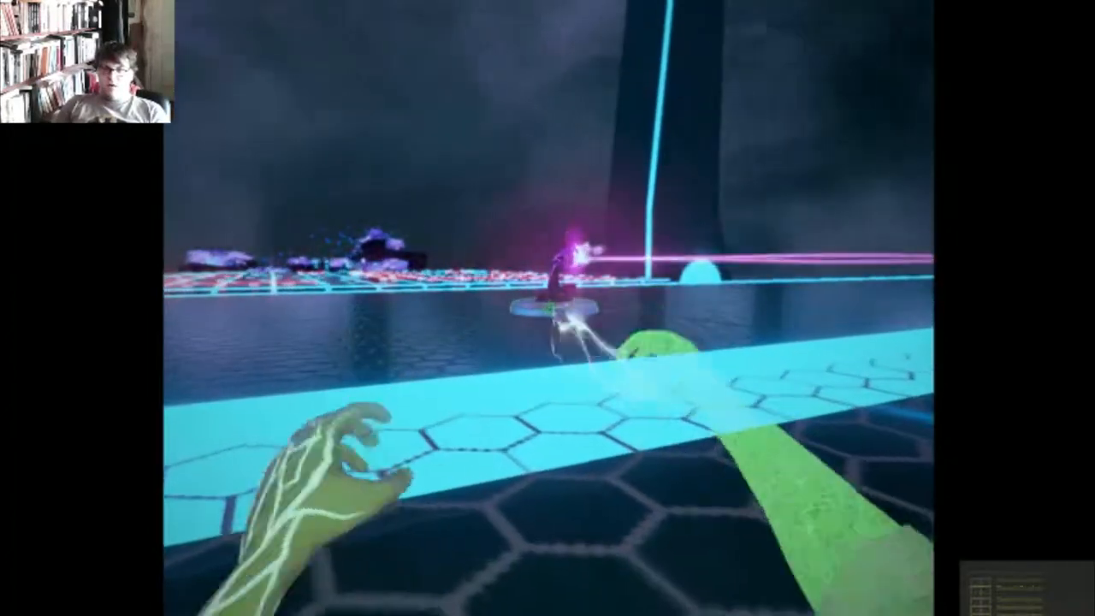
pyautogui.moveTo(547, 308)
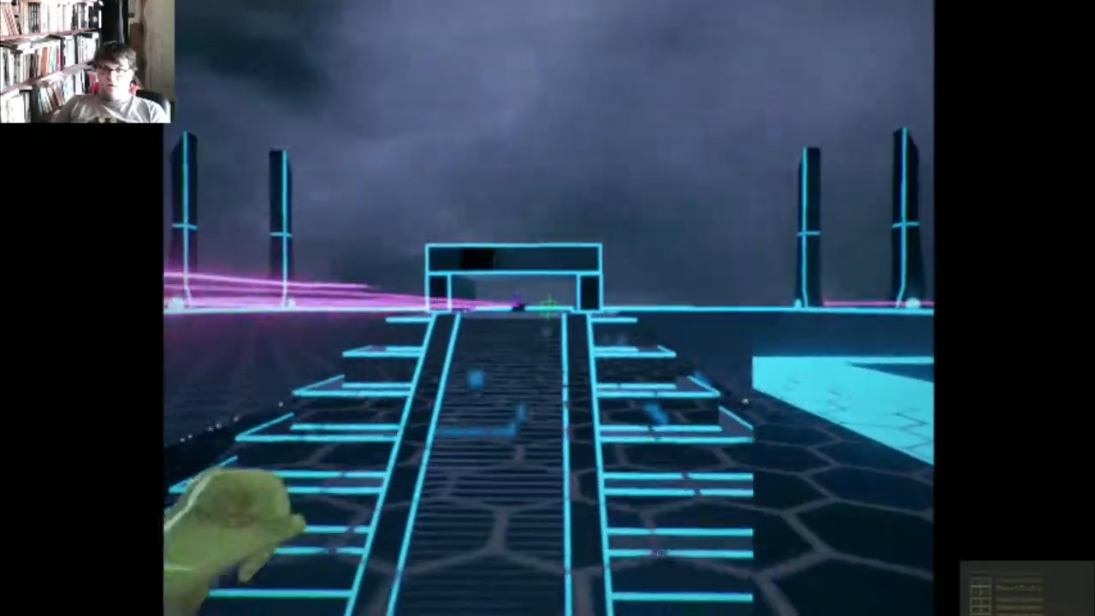